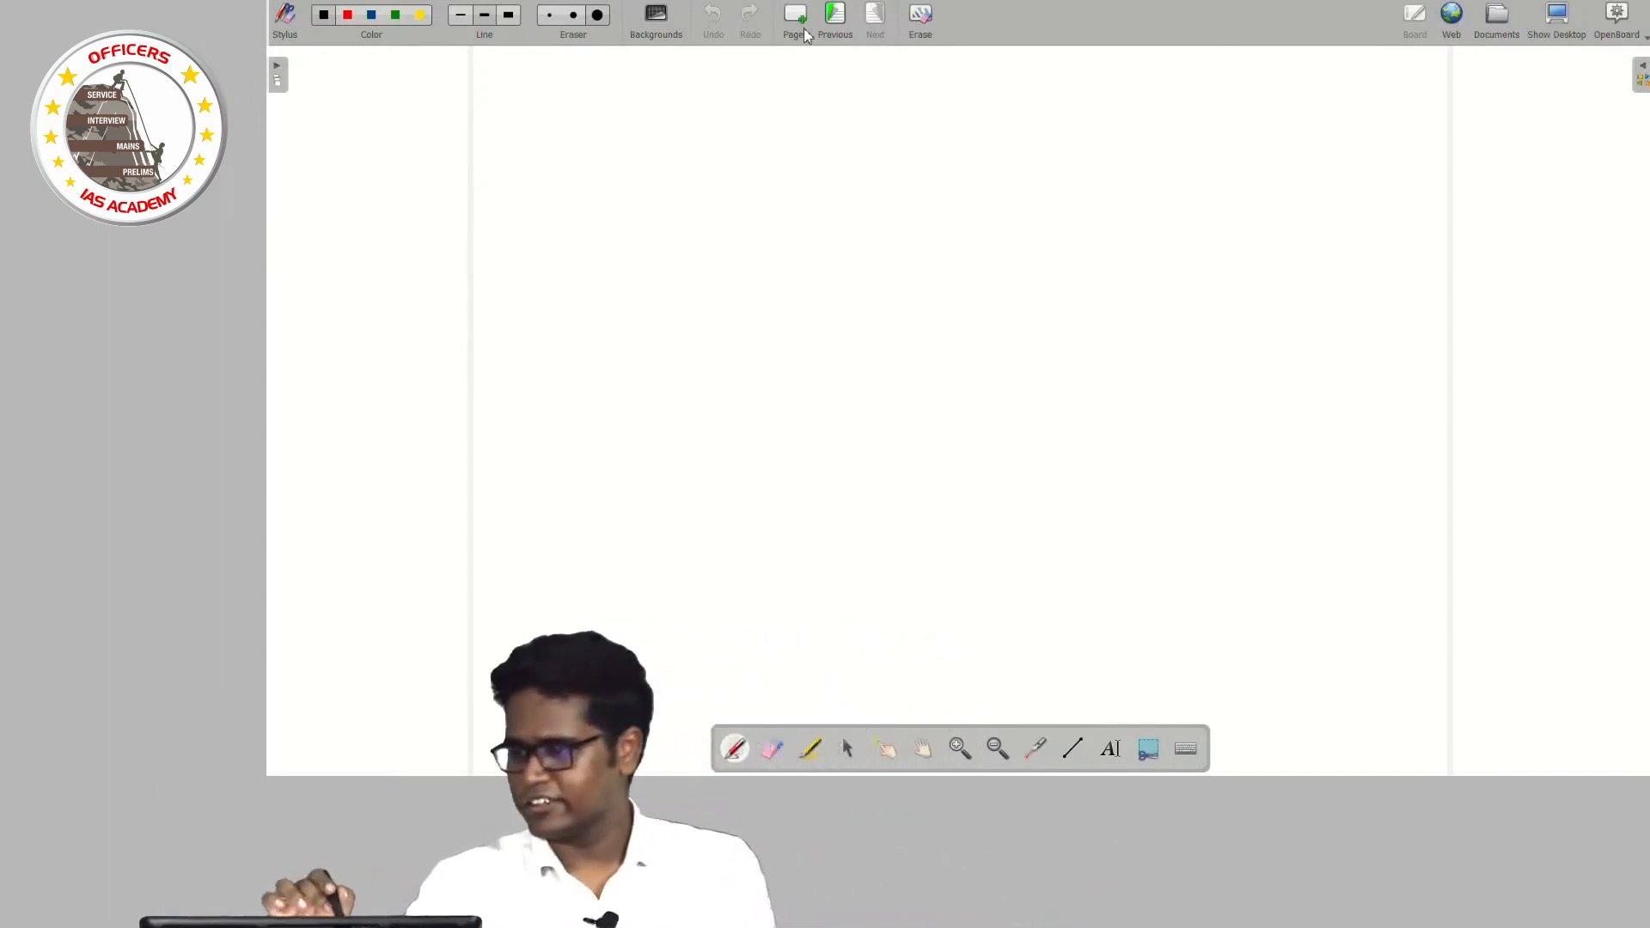
Go back one page to the handwritten ethics keywords (Love for Justice, Integrity, Social Equality, Openness)
click(874, 16)
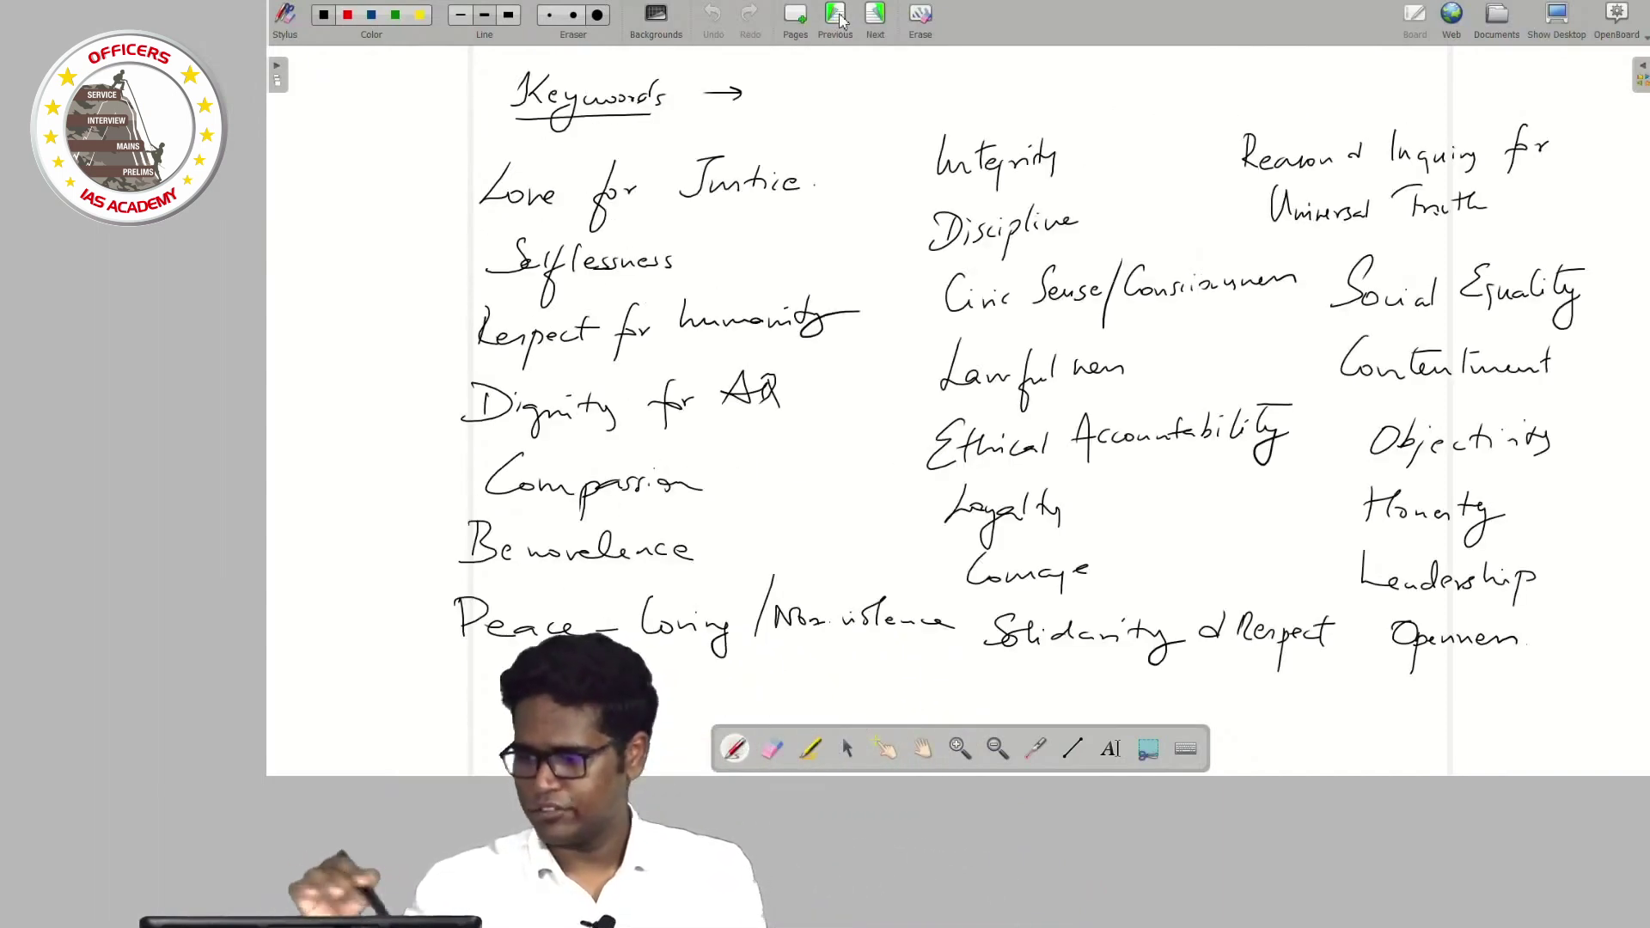